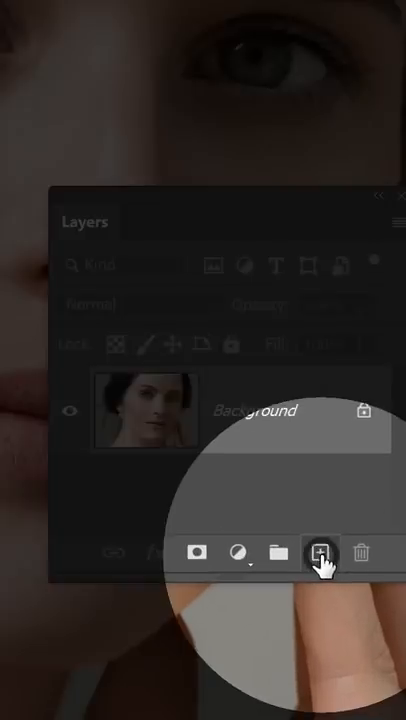
# Add a new empty layer, Layer 1, above the portrait's Background layer
pyautogui.click(320, 552)
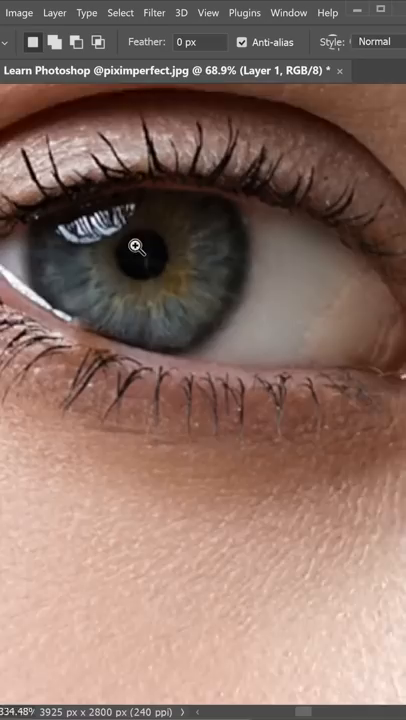